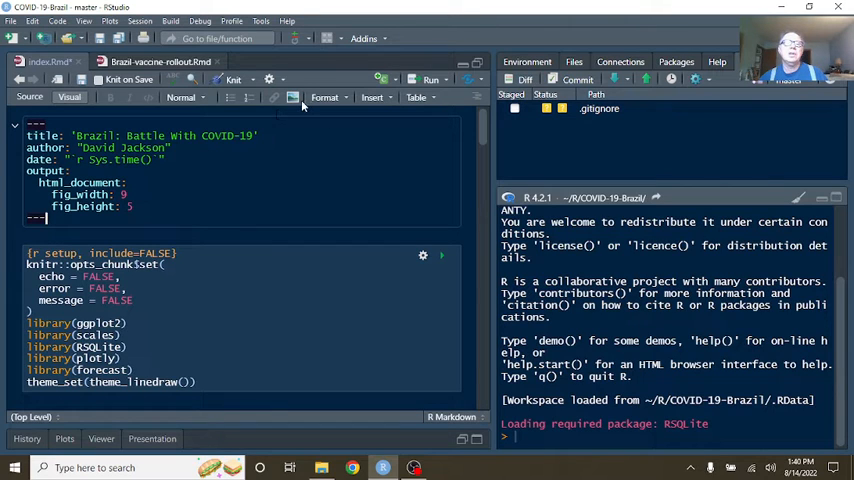
pyautogui.moveTo(293, 97)
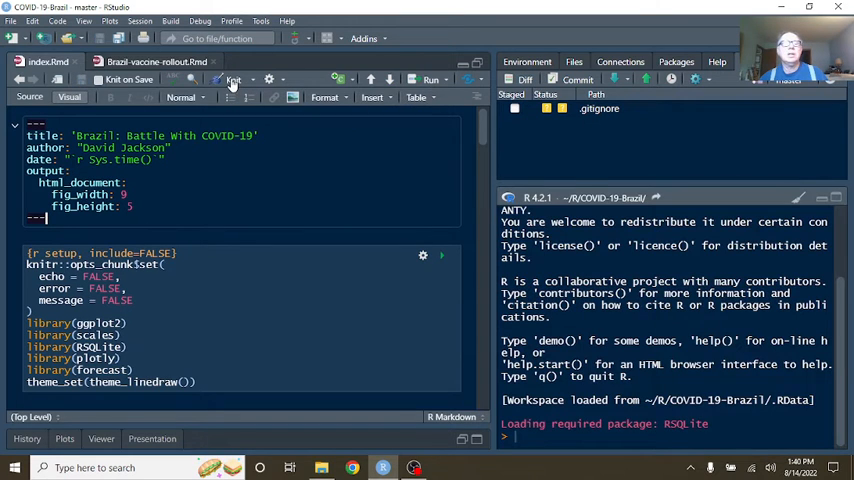
# - Knit index.Rmd into an HTML report of Brazil COVID-19 cases
pyautogui.click(231, 79)
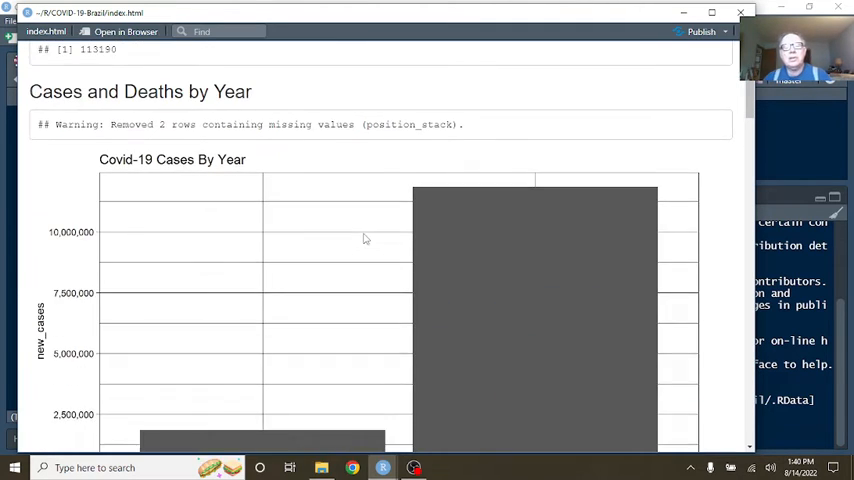
# - Scroll the preview to the cases-by-year and deaths-by-year bar charts
pyautogui.scroll(-3)
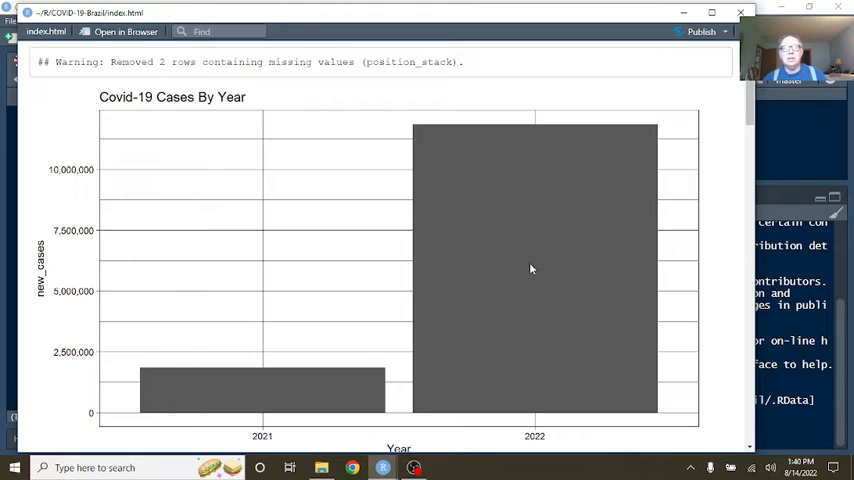
pyautogui.moveTo(492, 323)
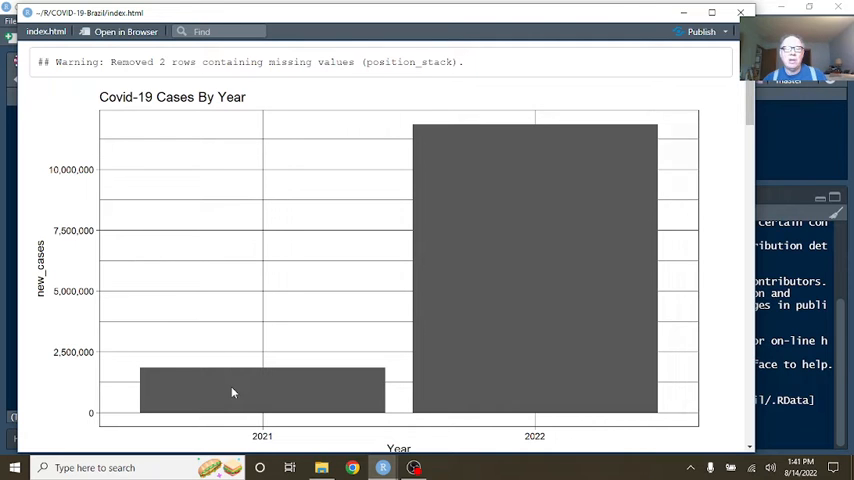
pyautogui.scroll(-3)
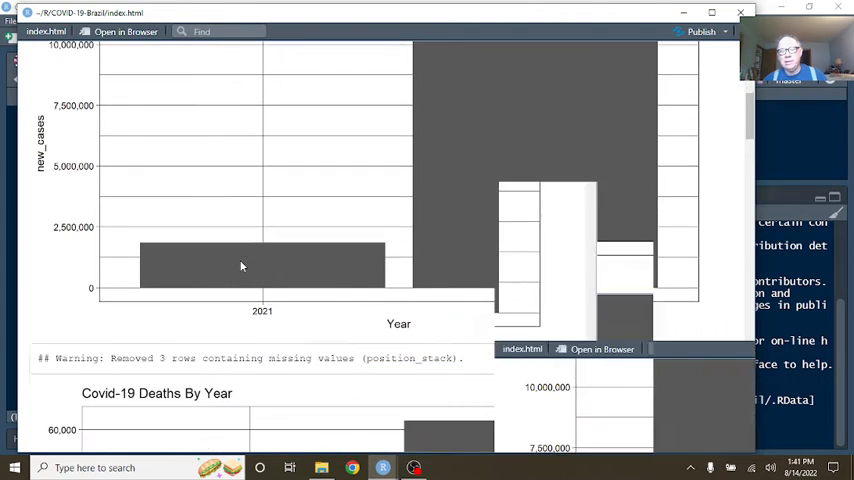
pyautogui.scroll(-3)
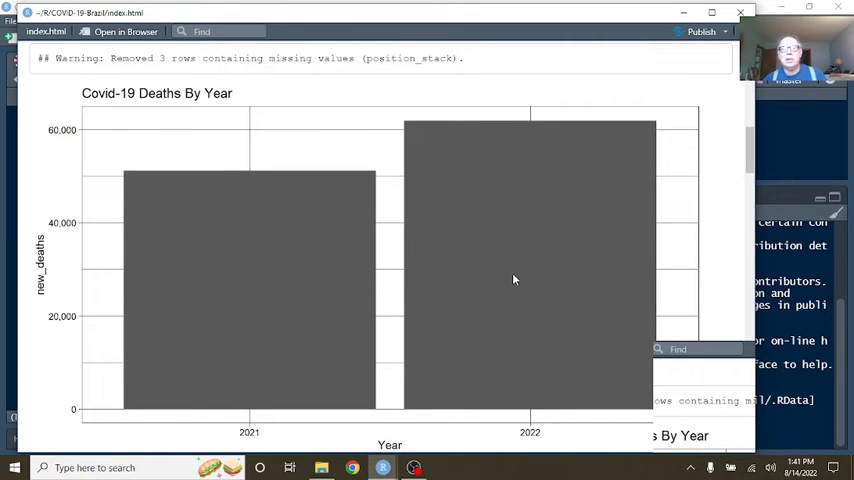
pyautogui.scroll(-3)
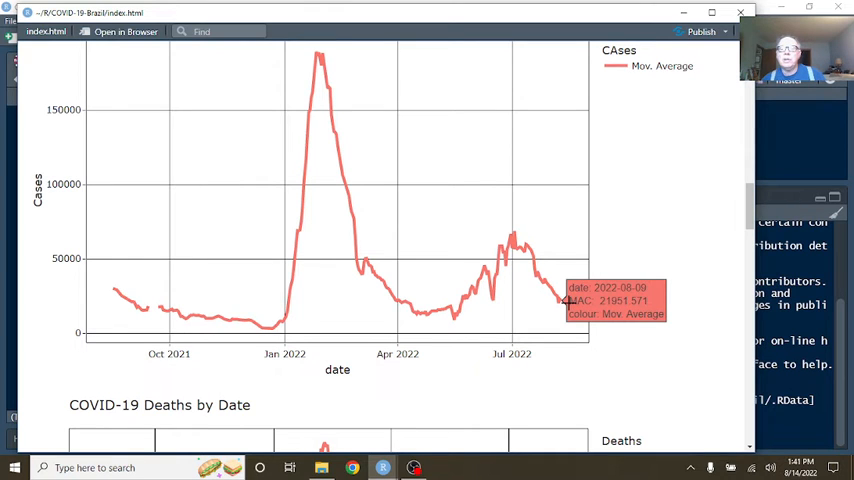
# - Scroll through the moving-average cases and deaths by date charts
pyautogui.scroll(-3)
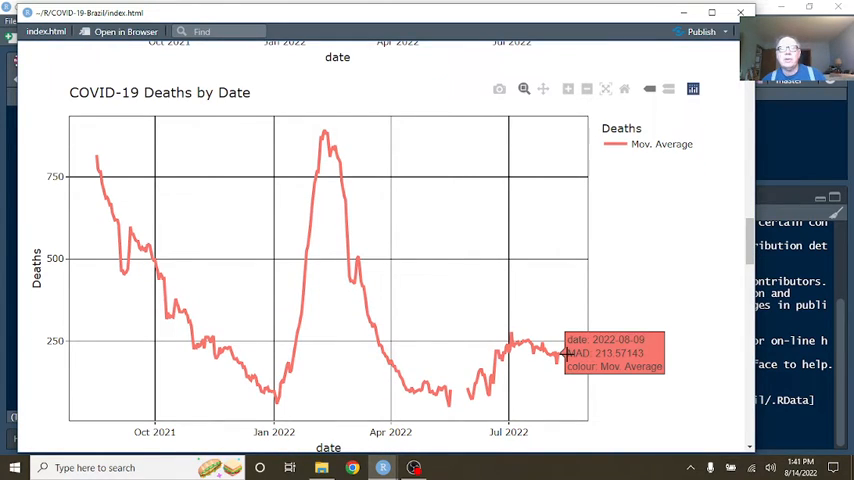
pyautogui.scroll(-3)
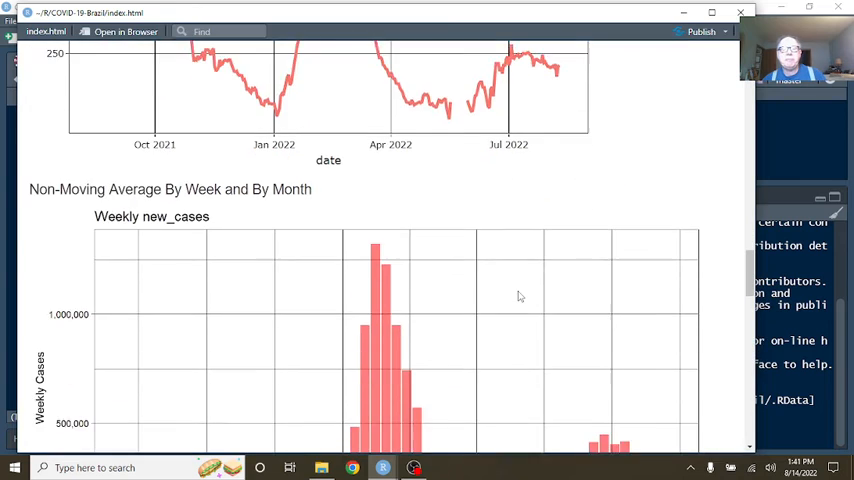
# - Scroll down to the weekly new_cases bar chart
pyautogui.scroll(-3)
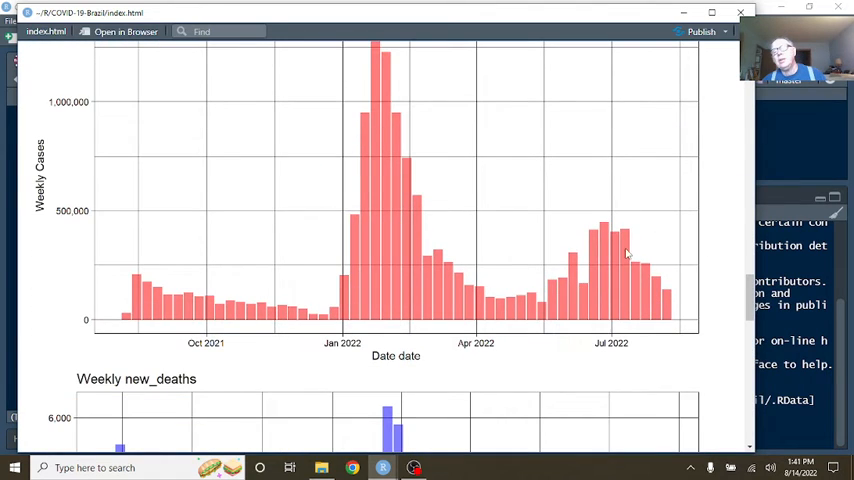
pyautogui.moveTo(617, 247)
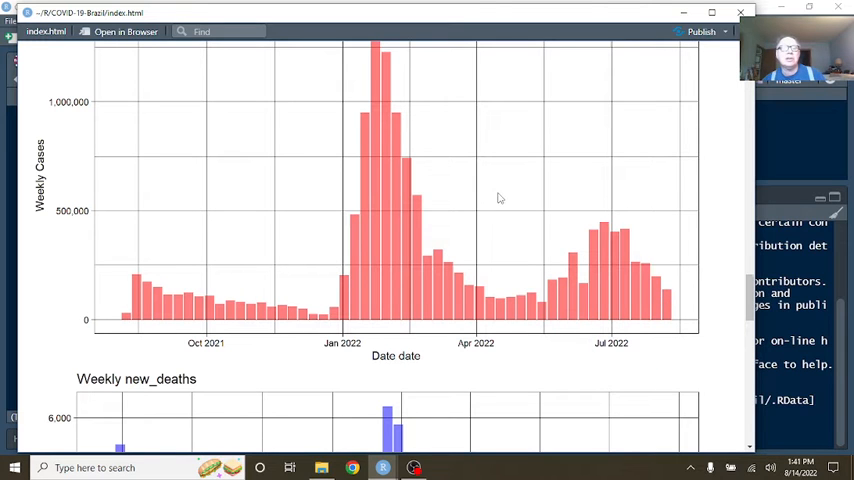
pyautogui.scroll(-3)
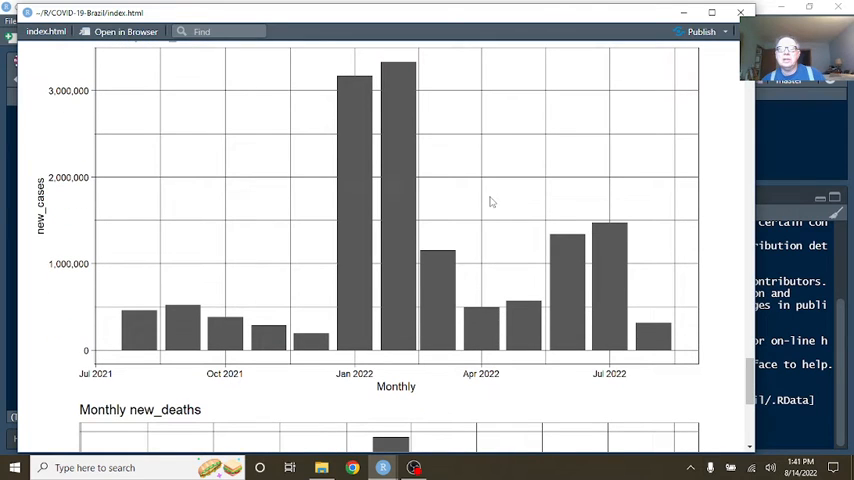
pyautogui.moveTo(658, 337)
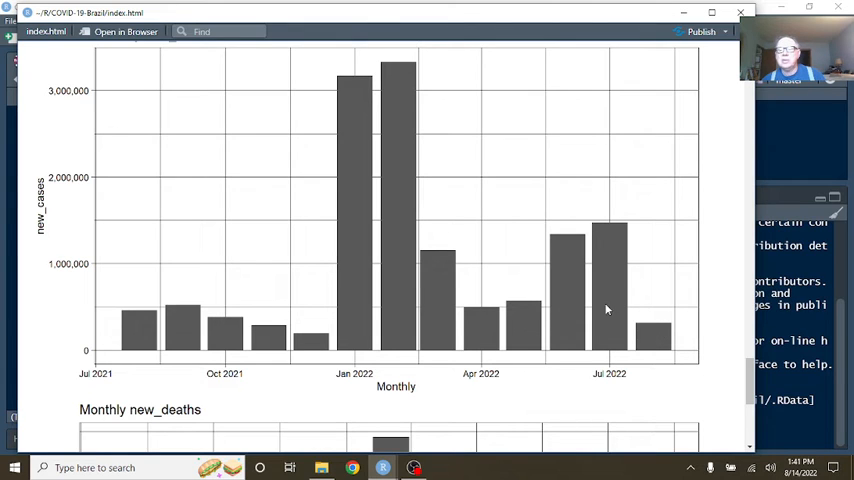
pyautogui.moveTo(575, 306)
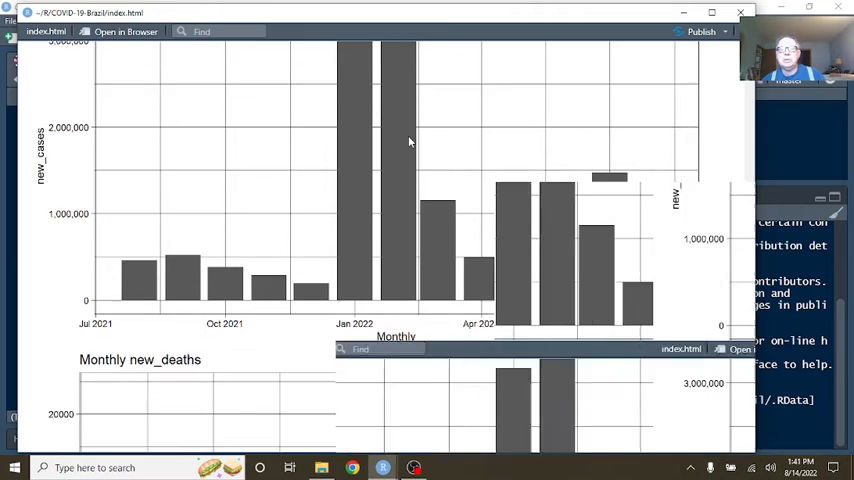
# - Scroll down to the monthly new_cases and new_deaths bar charts
pyautogui.scroll(-3)
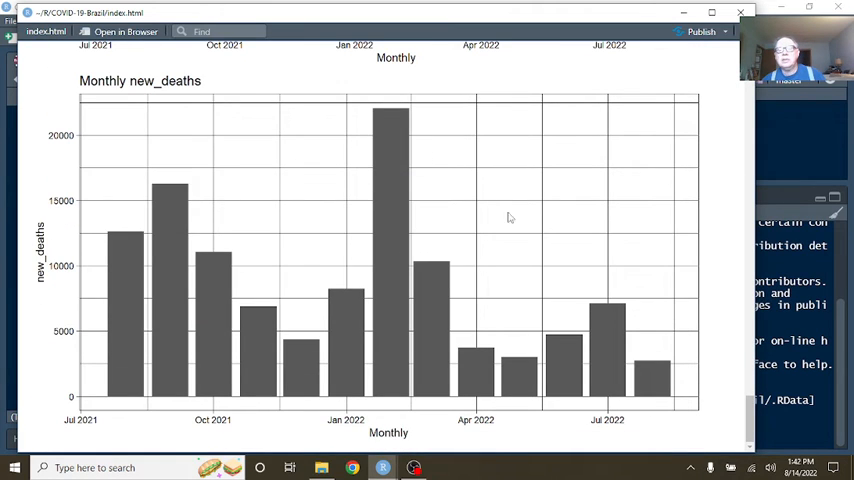
pyautogui.moveTo(643, 372)
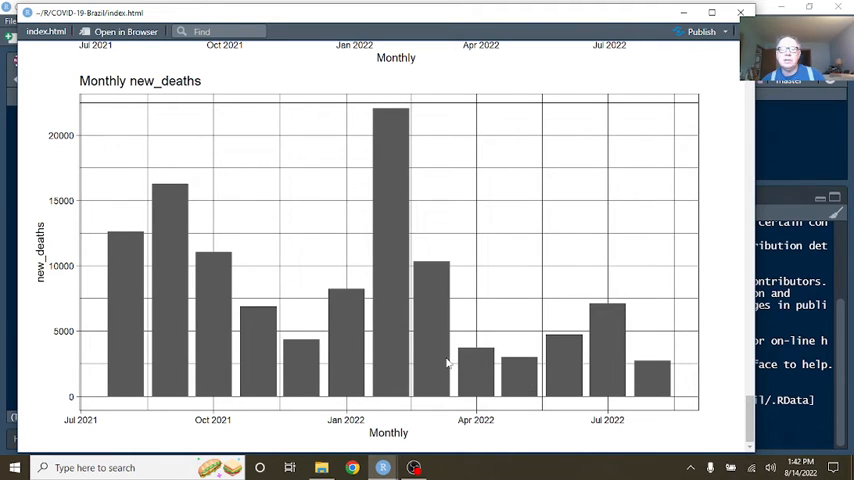
pyautogui.moveTo(560, 377)
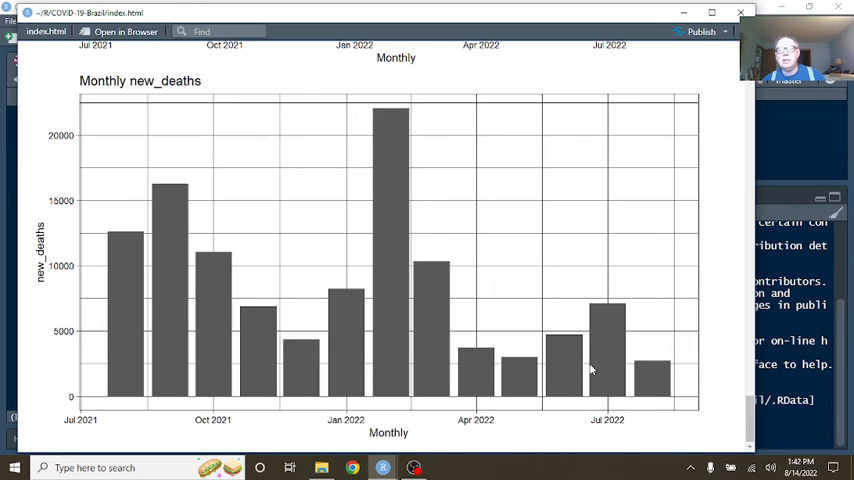
pyautogui.moveTo(528, 380)
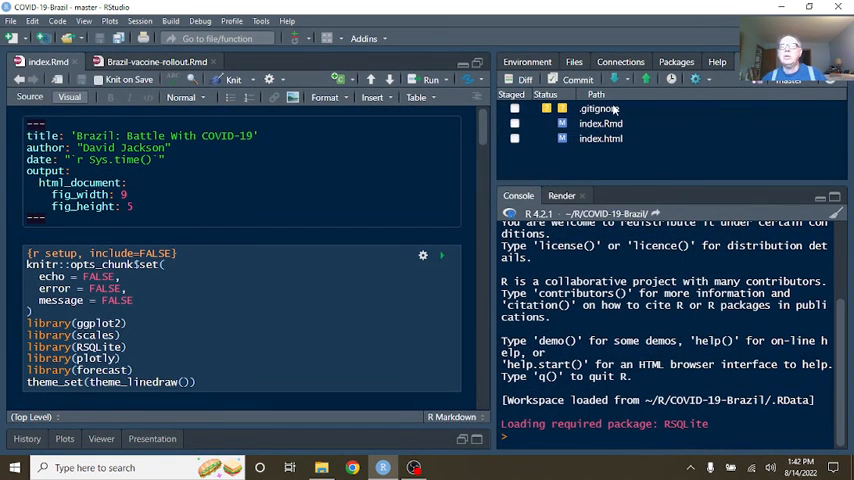
pyautogui.moveTo(537, 178)
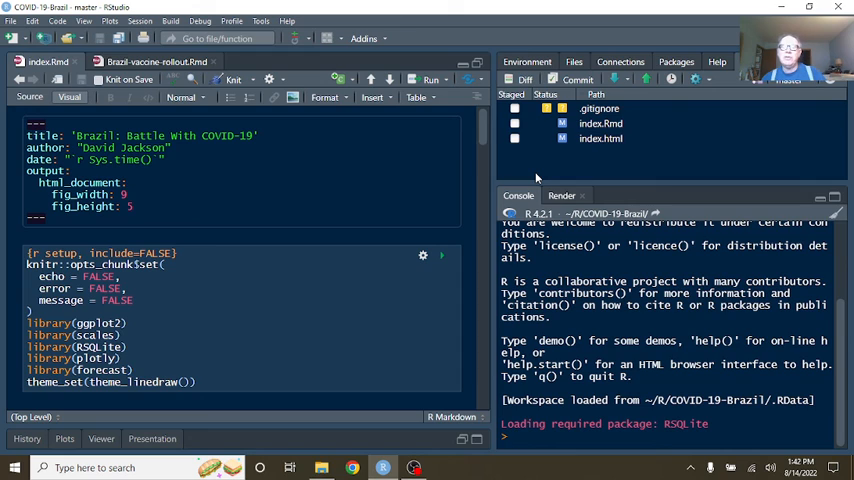